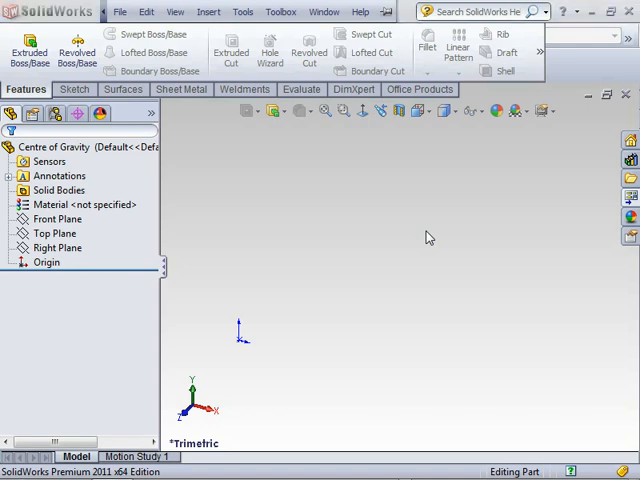
mouse_move(337, 234)
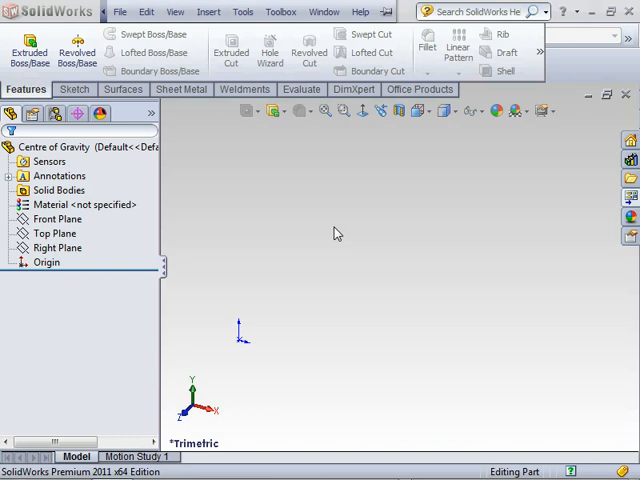
mouse_move(276, 206)
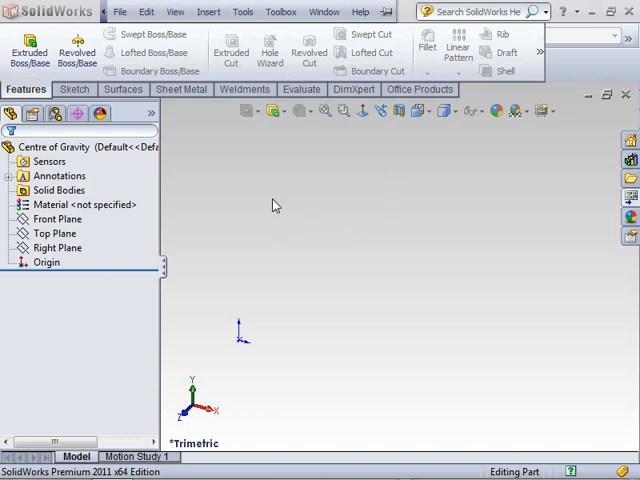
Extrude the rectangle sketch 45 mm blind into a solid rectangular box
click(54, 233)
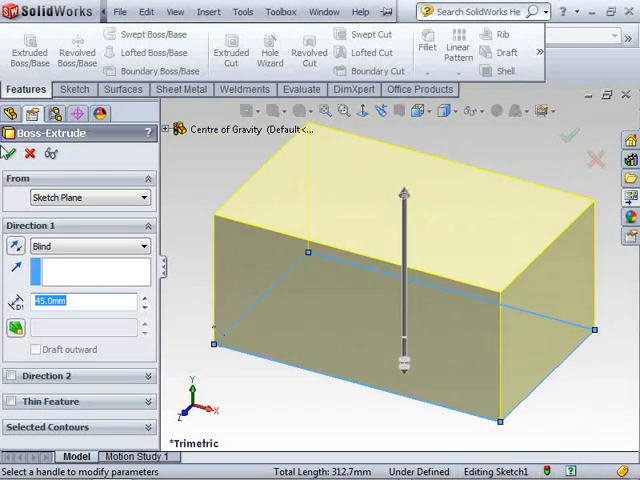
click(9, 153)
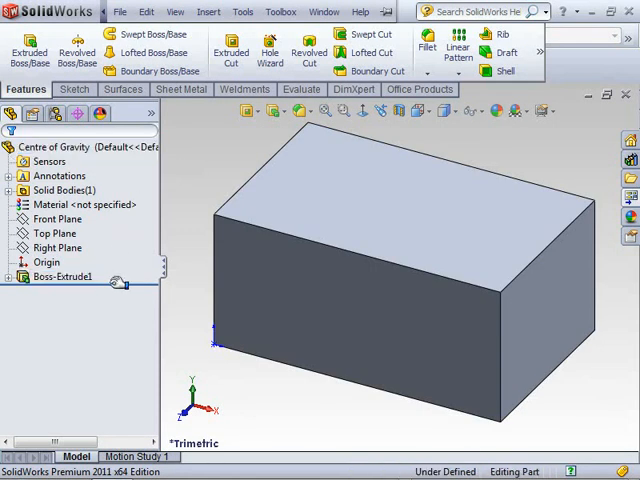
Open a new, still empty 3D sketch on the extruded box
click(78, 89)
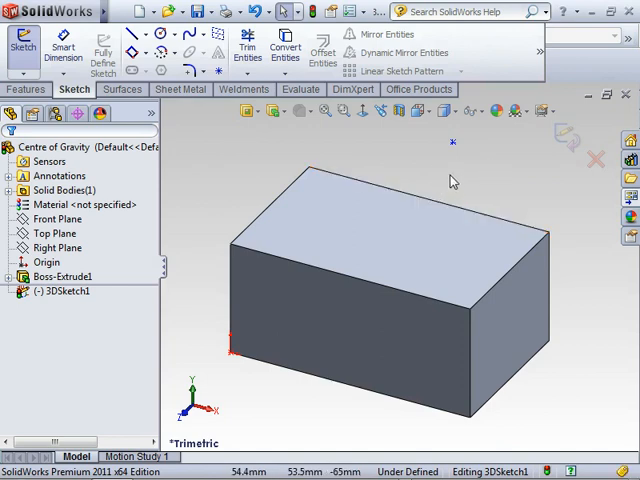
mouse_move(220, 198)
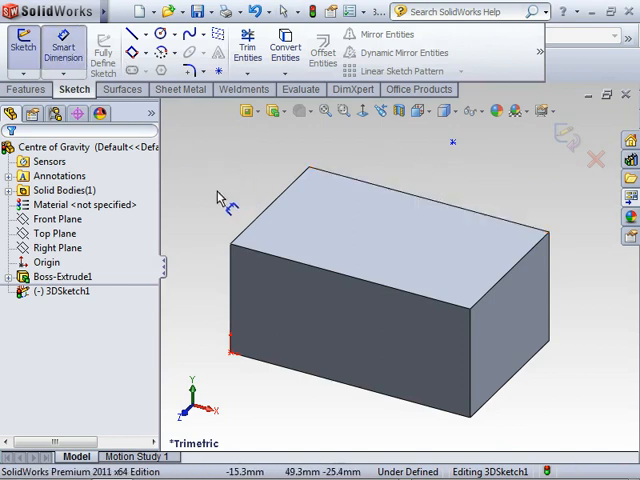
Dimension the 3D sketch point 20 mm and 40 mm from the box
click(58, 219)
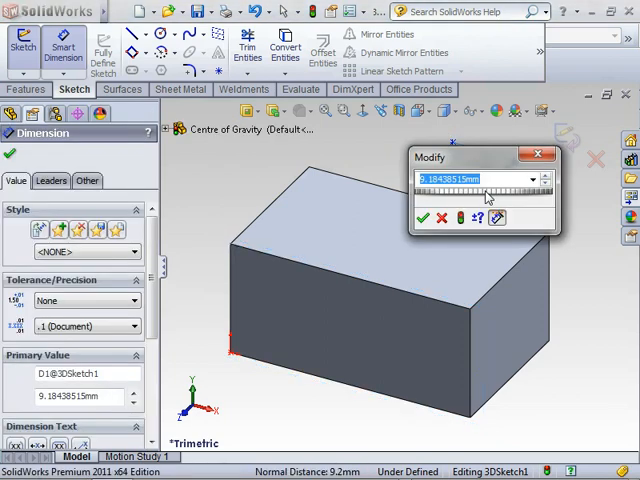
text(20)
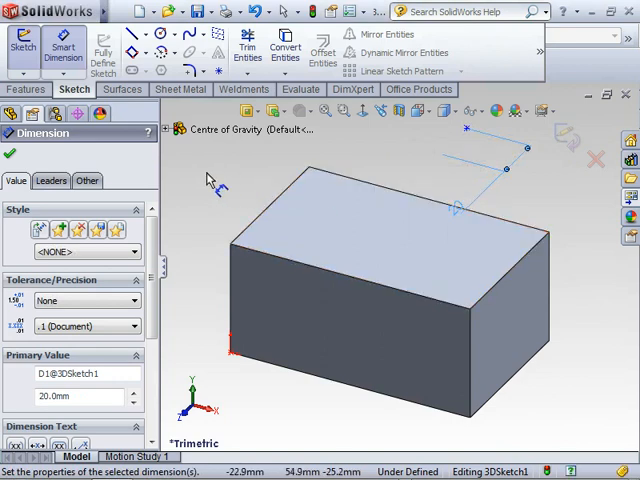
click(180, 129)
text(40)
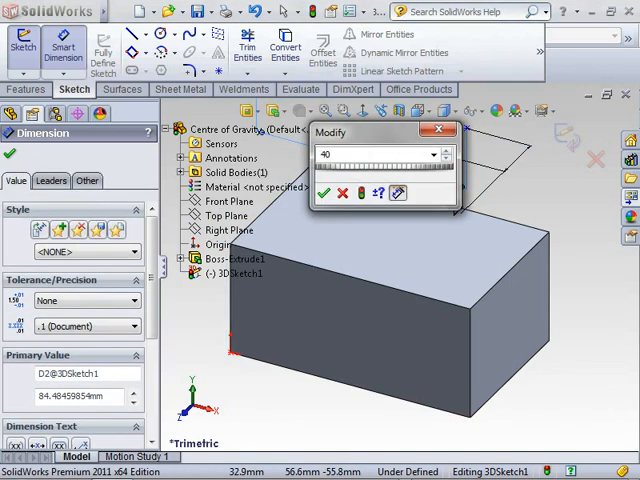
click(324, 193)
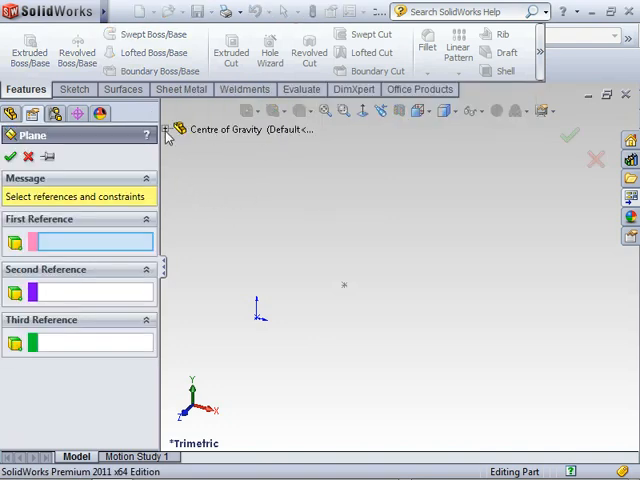
Create a reference plane parallel to the Front Plane through the sketch point
click(224, 201)
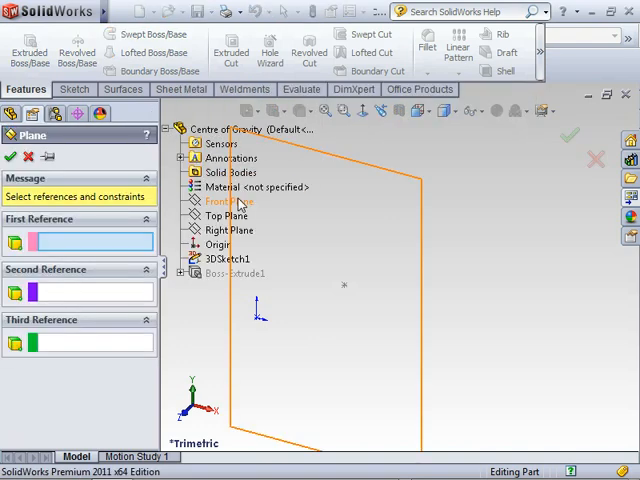
click(226, 201)
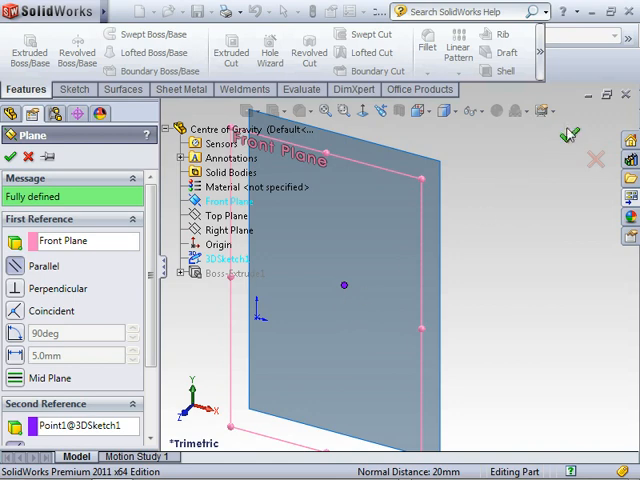
click(10, 157)
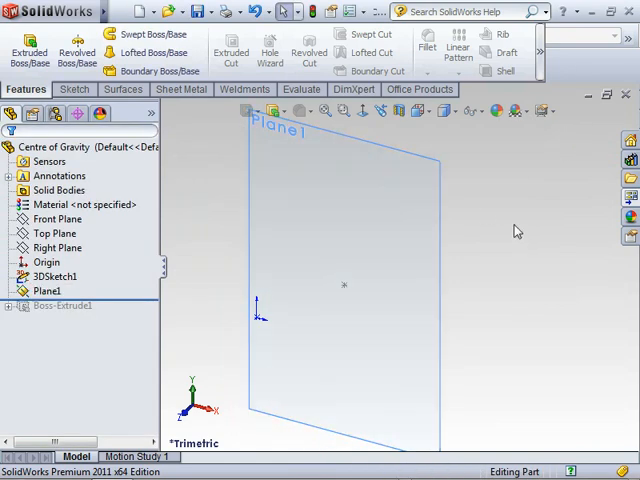
Rename the new plane to Front-Mid
click(48, 290)
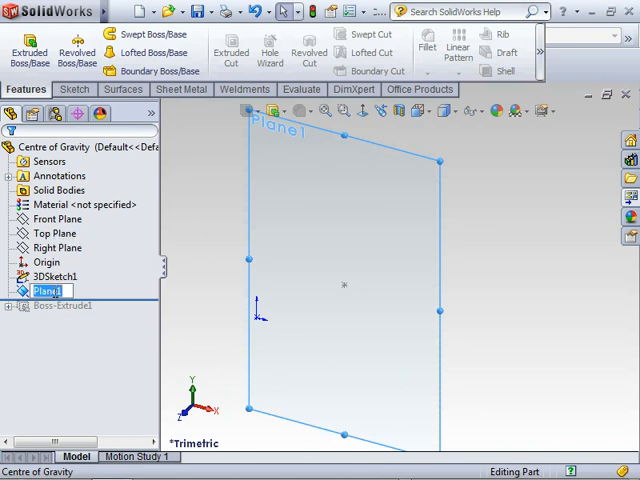
text(F)
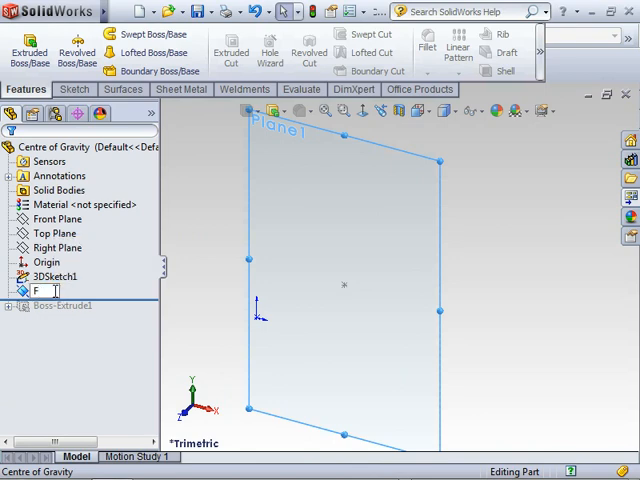
text(ront)
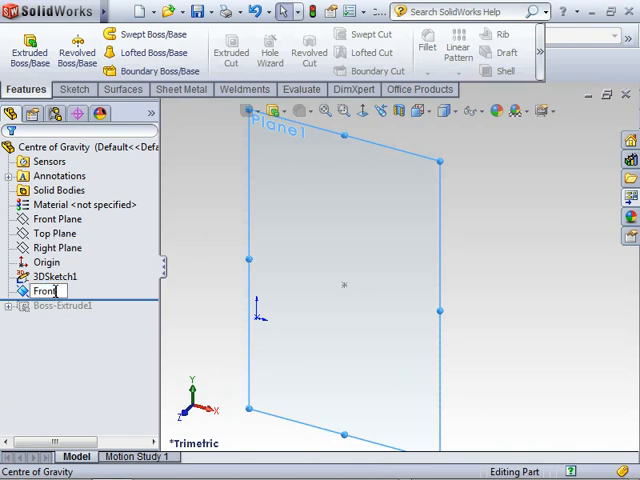
text(-Mid)
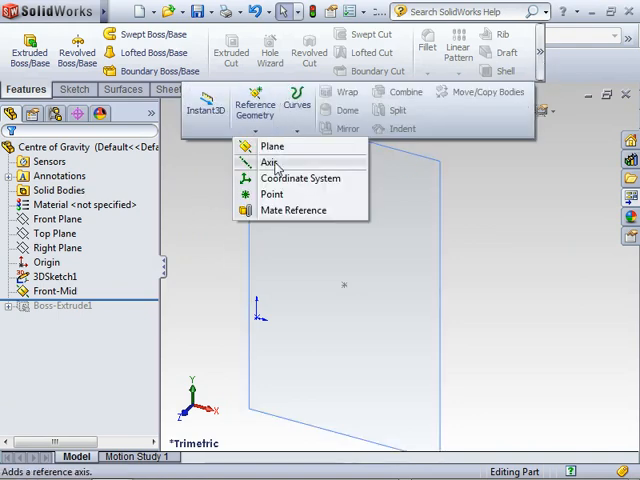
Add a plane off the Right Plane through the point, named Centre
click(272, 146)
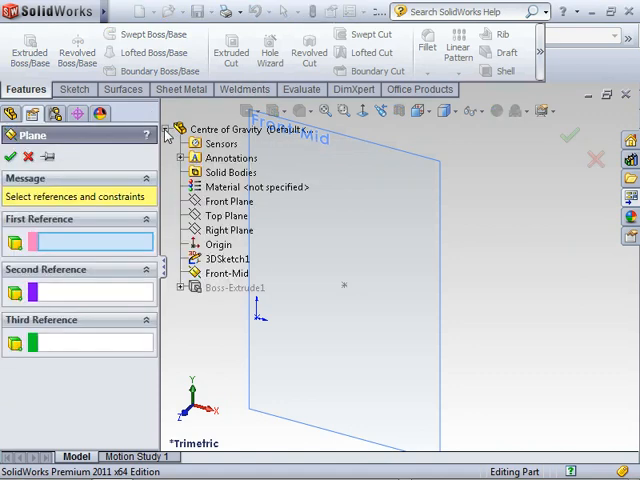
click(228, 230)
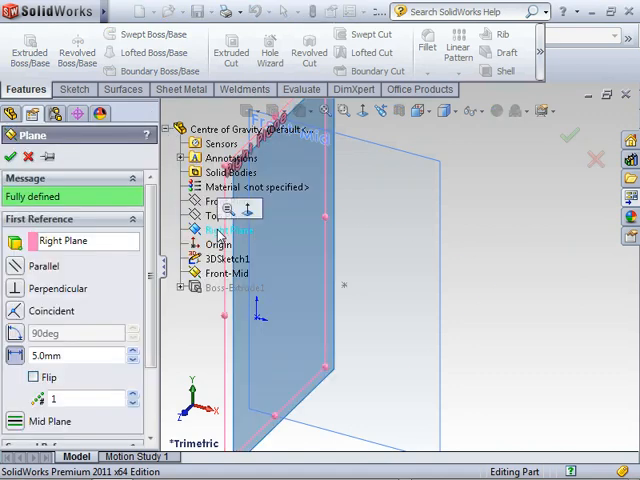
click(344, 287)
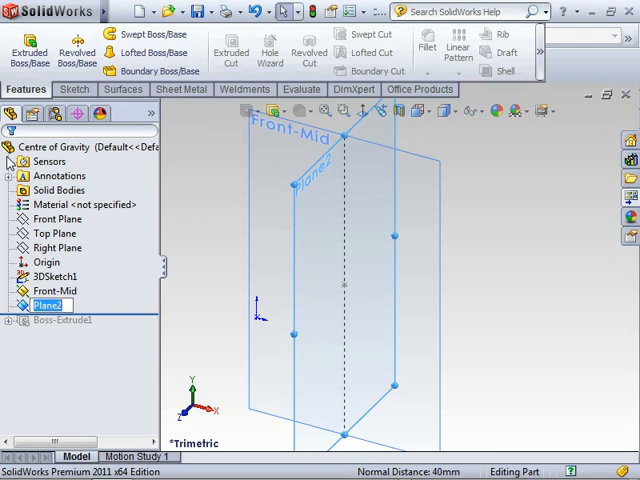
text(Centre)
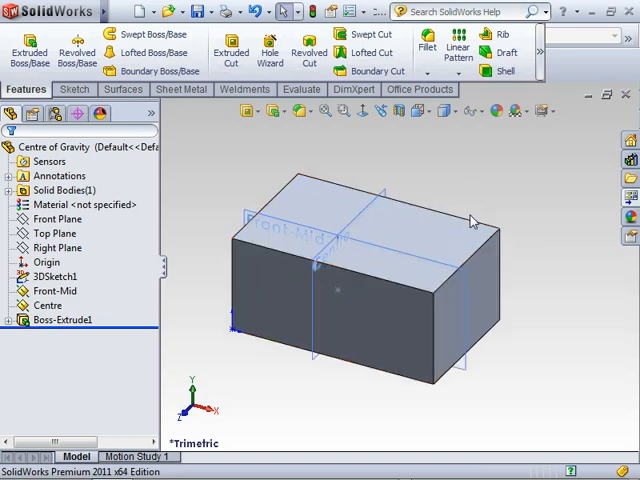
mouse_move(458, 170)
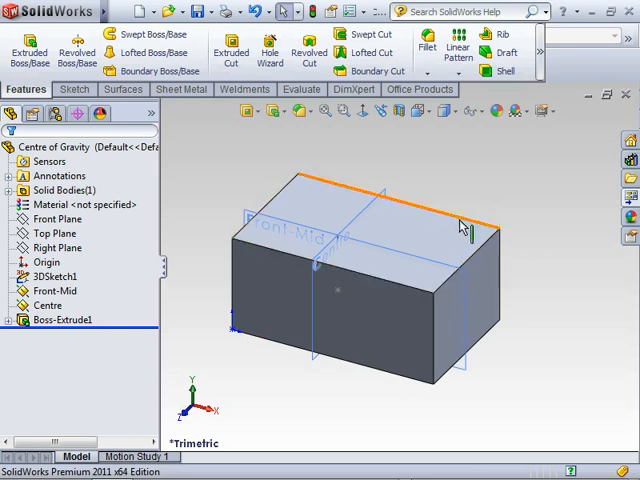
mouse_move(457, 173)
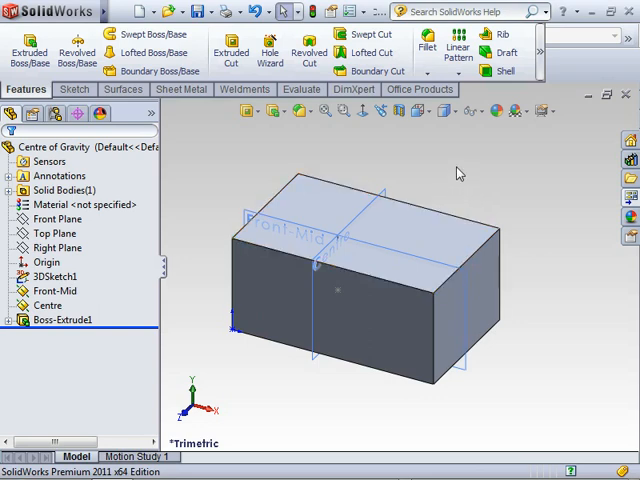
mouse_move(448, 186)
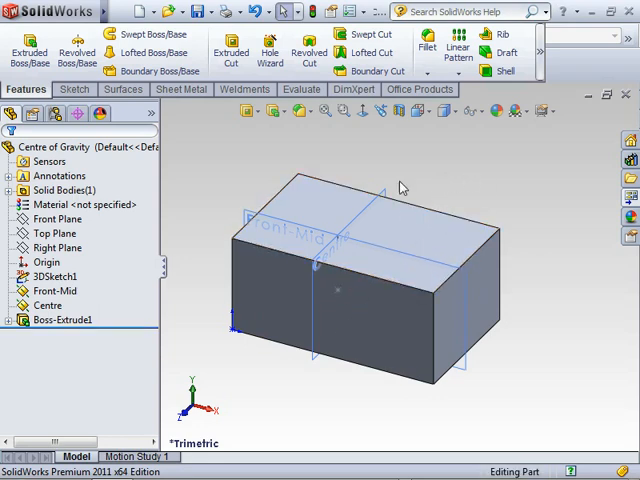
Show 3DSketch1's 20 mm and 40 mm dimensions and select the 40 mm one
click(54, 276)
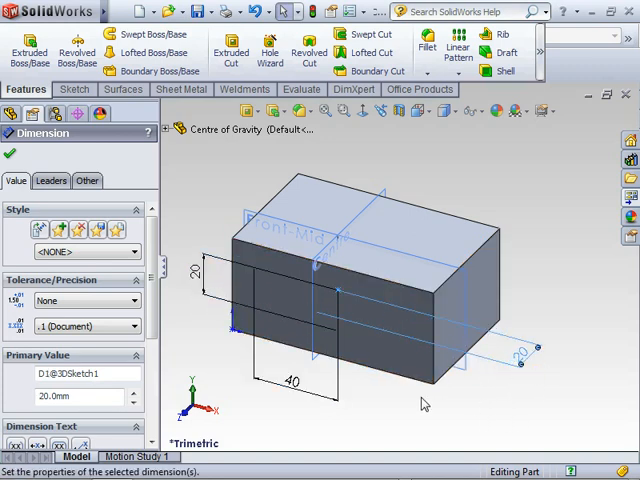
click(291, 382)
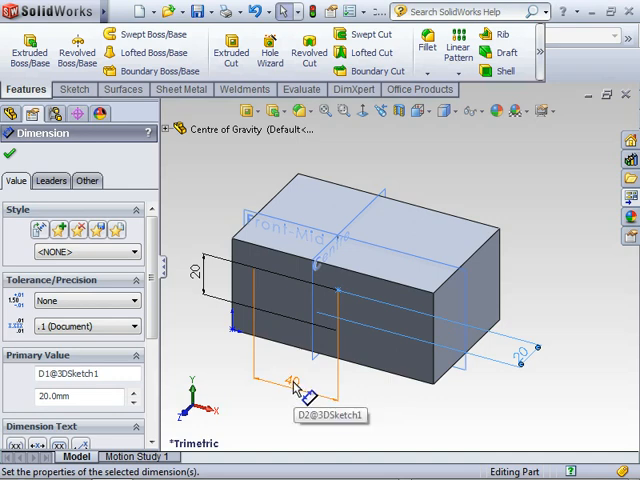
Drive the 40 mm dimension D2 with an equation equal to SW-CenterofMassX (48.2 mm)
double_click(293, 383)
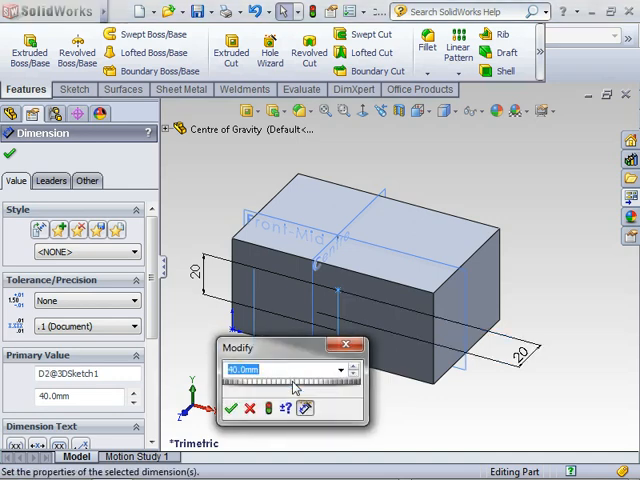
click(343, 370)
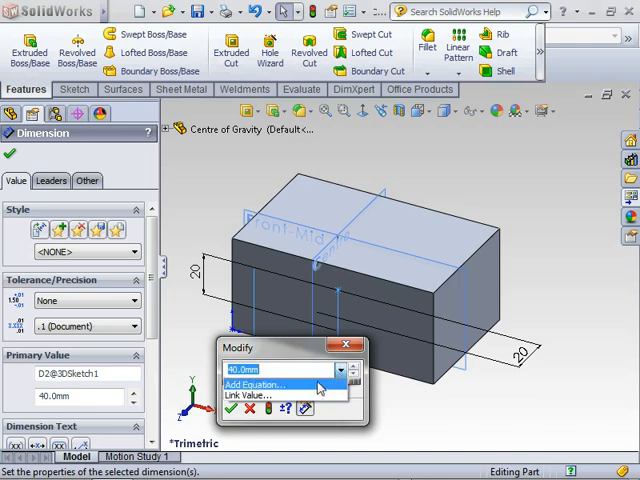
click(262, 383)
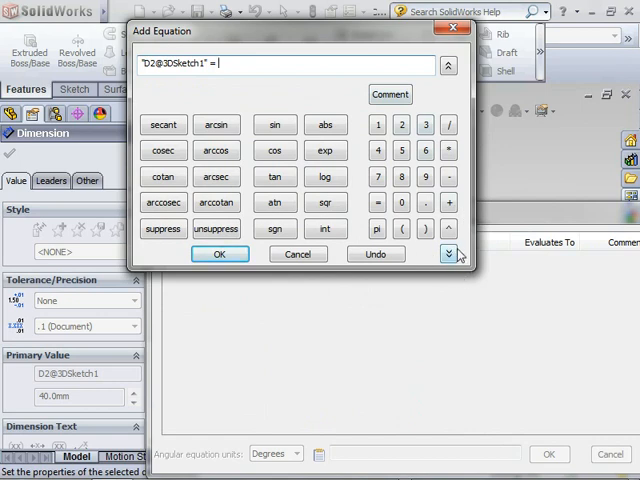
mouse_move(448, 254)
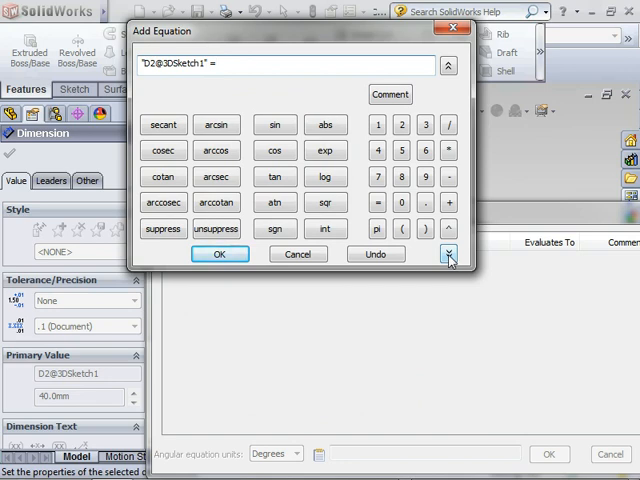
click(448, 253)
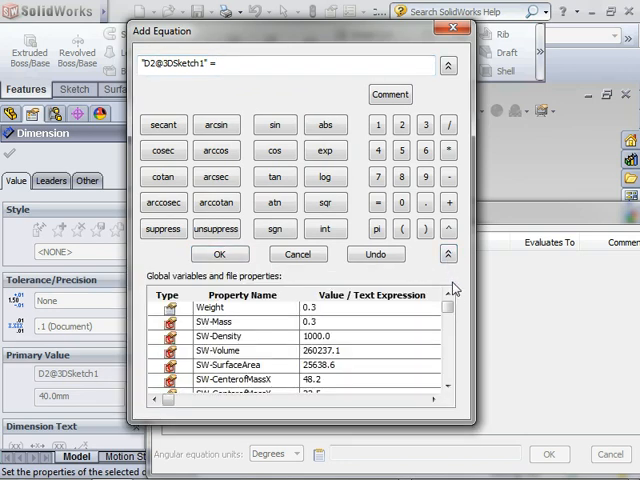
mouse_move(210, 322)
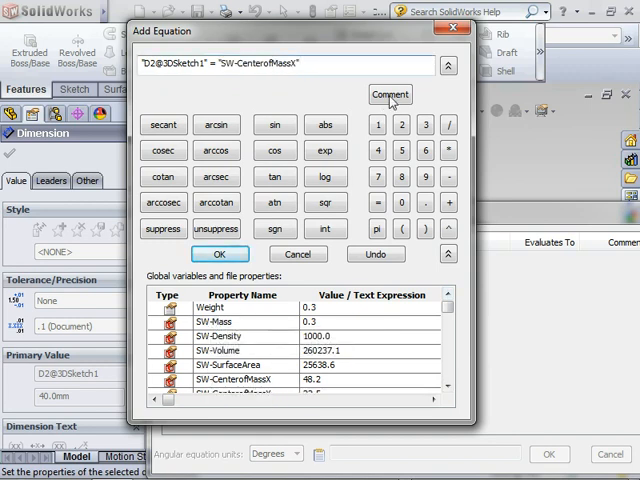
click(219, 254)
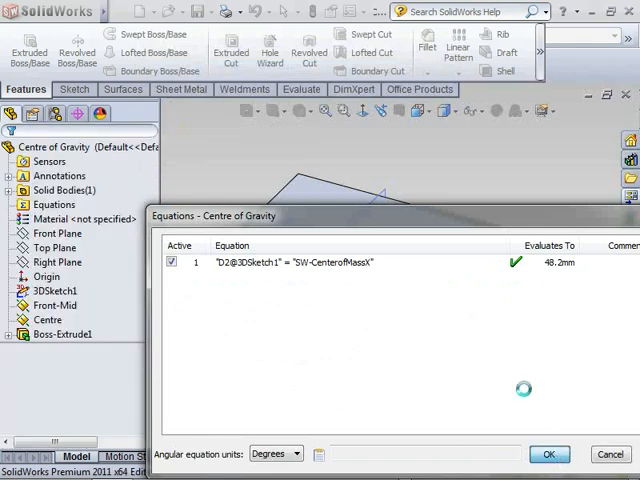
click(547, 454)
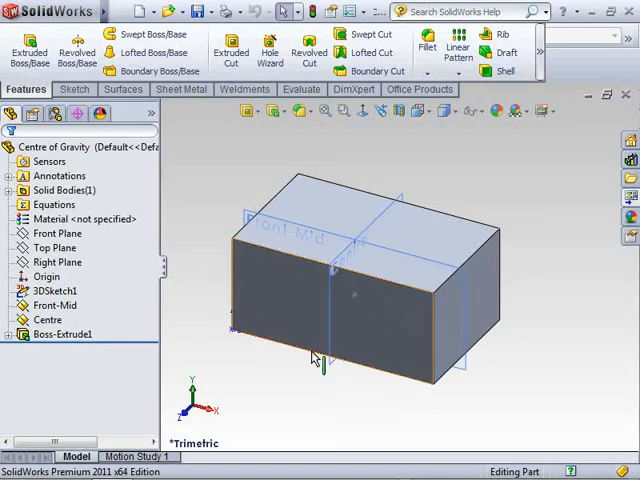
Link dimension D3@3DSketch1 to SW-CenterofMassY with an equation, giving 22.5 mm
click(55, 305)
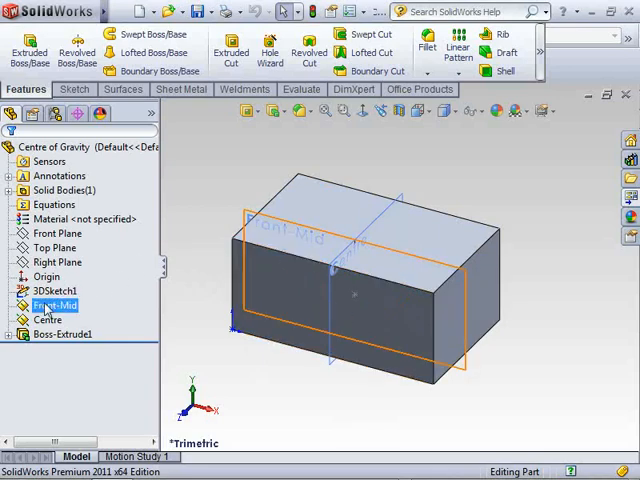
click(50, 290)
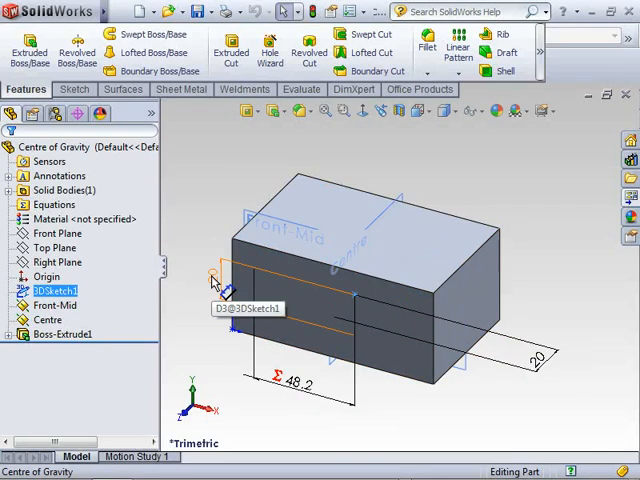
double_click(215, 283)
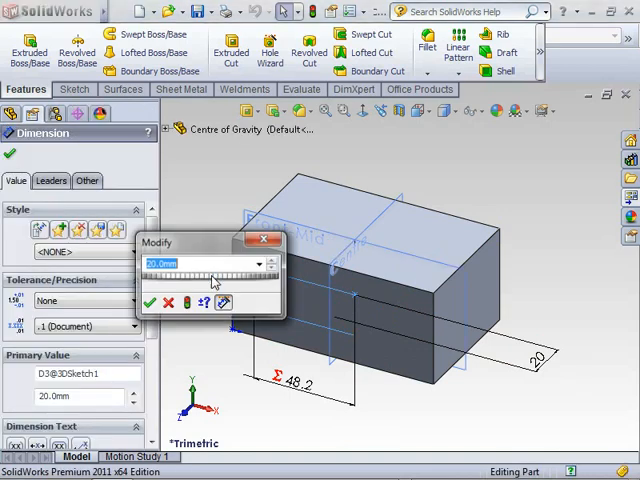
click(259, 264)
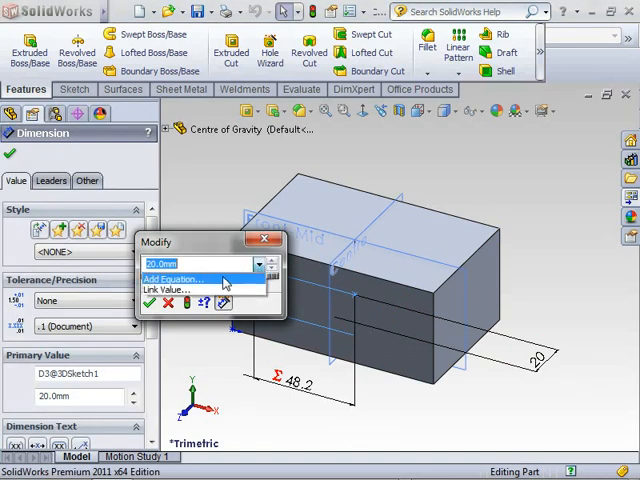
click(172, 278)
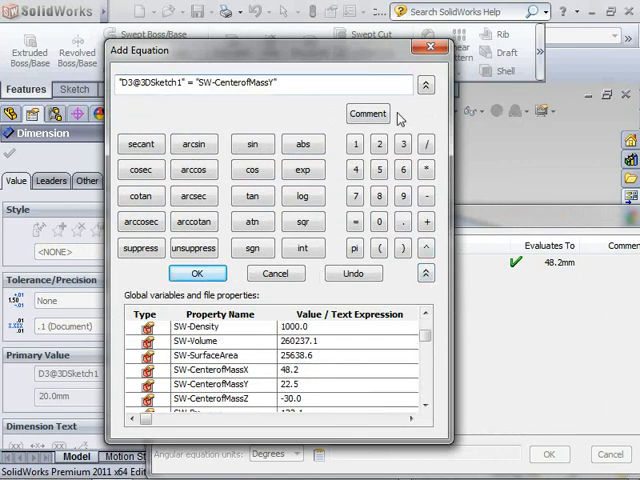
click(198, 273)
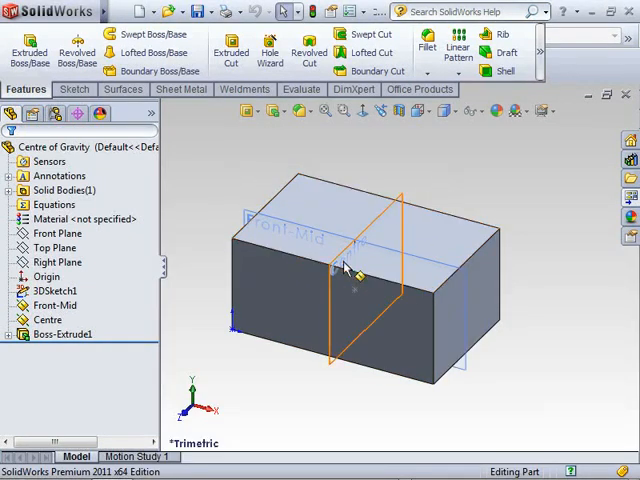
Start a blank equation for dimension D1@3DSketch1 from its Modify box
click(52, 291)
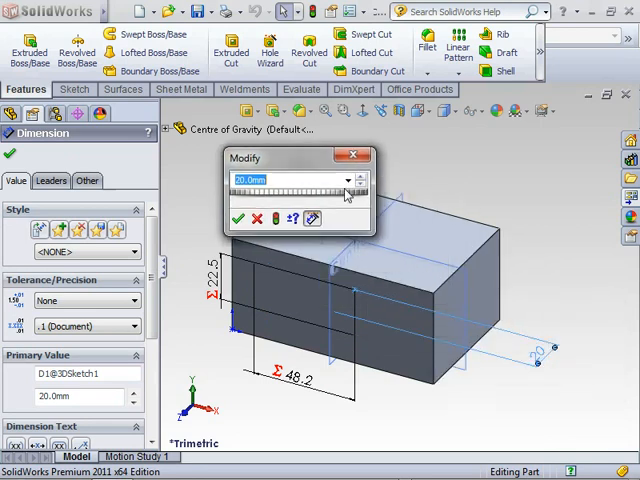
click(347, 180)
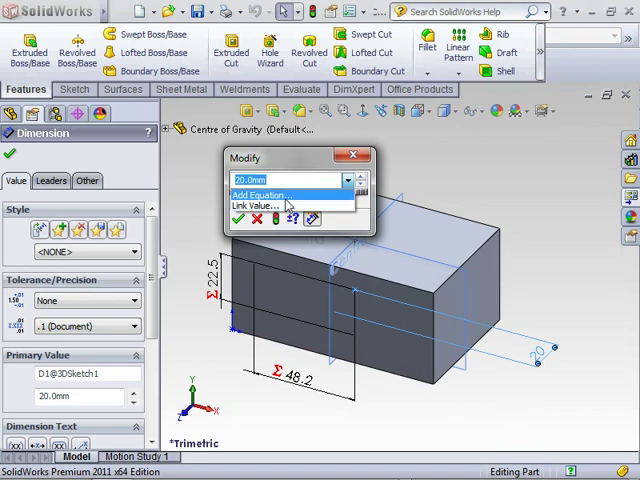
click(262, 194)
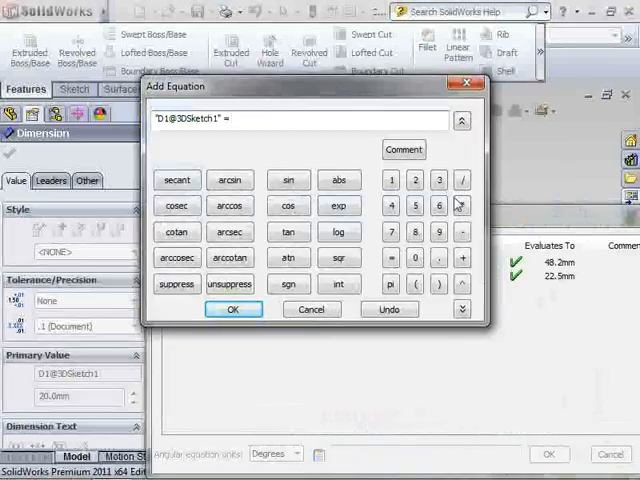
Set D1's equation to ABS("SW-CenterofMassZ") after dismissing the negative-value warning
click(461, 308)
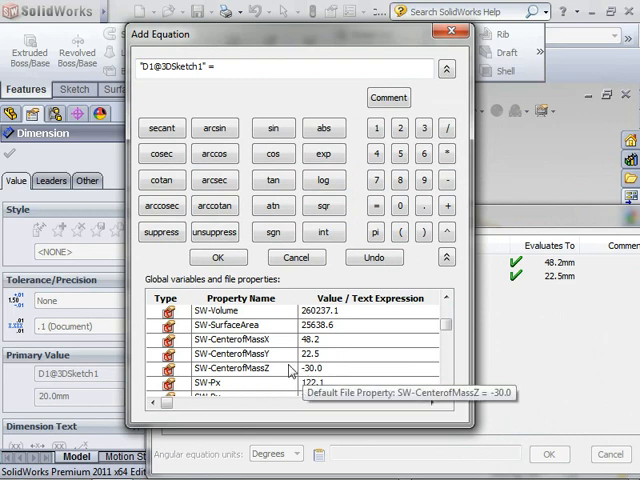
double_click(214, 364)
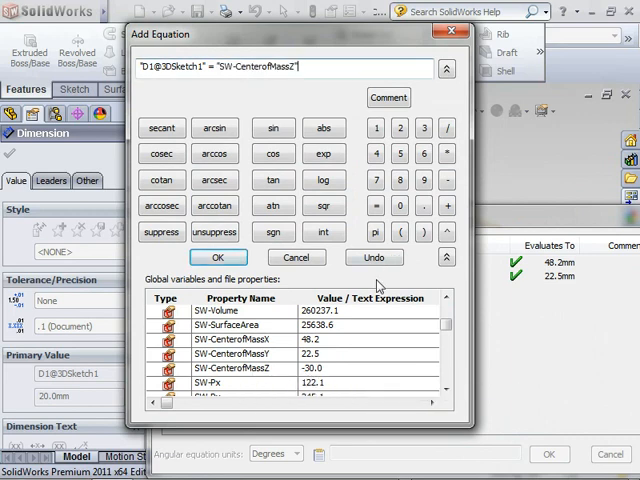
click(218, 257)
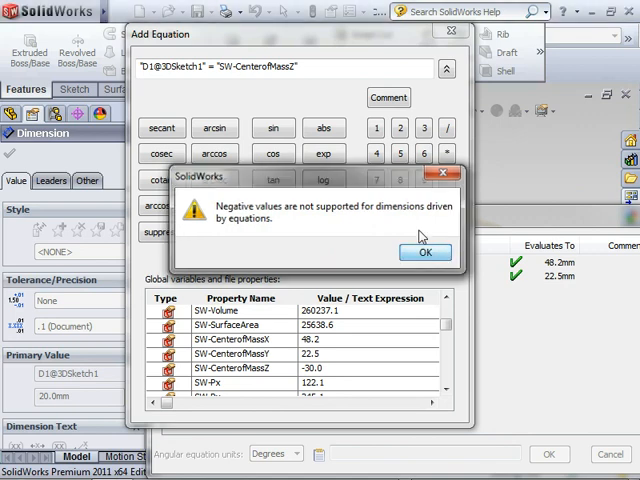
click(425, 251)
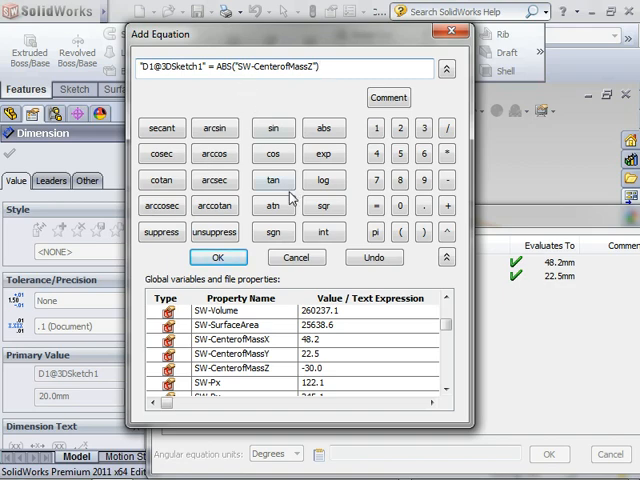
Wrap the Z, Y (D2) and X (D3) centre-of-mass equations in ABS() and apply them
click(218, 257)
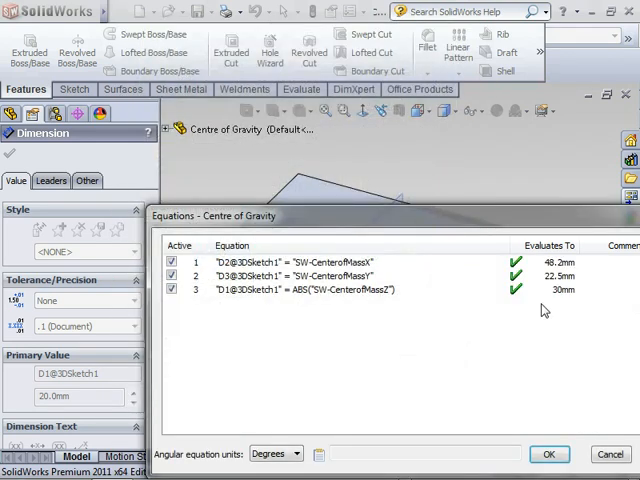
mouse_move(558, 296)
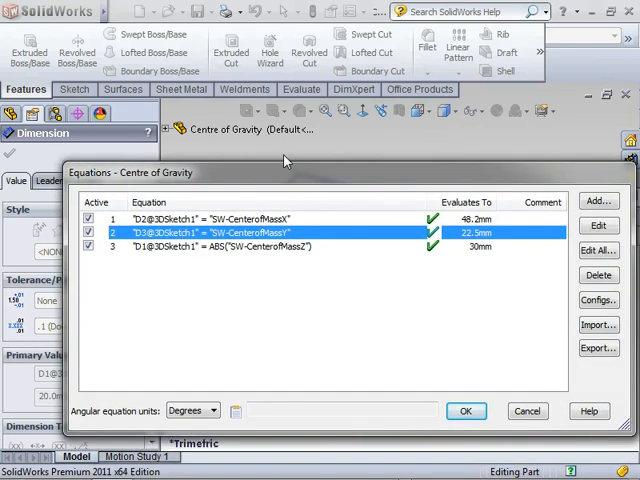
click(598, 225)
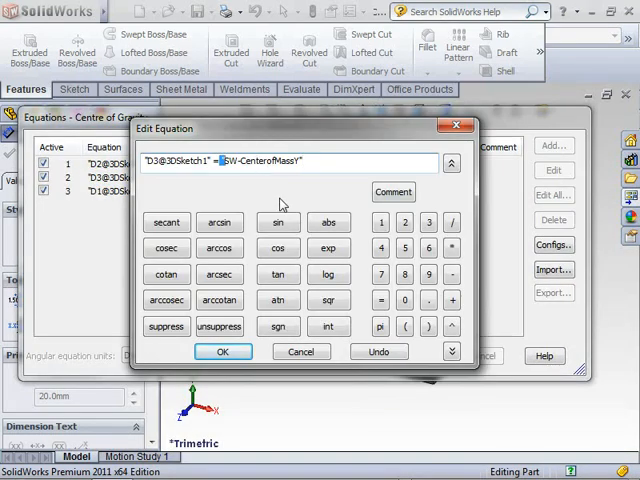
text(ABS()
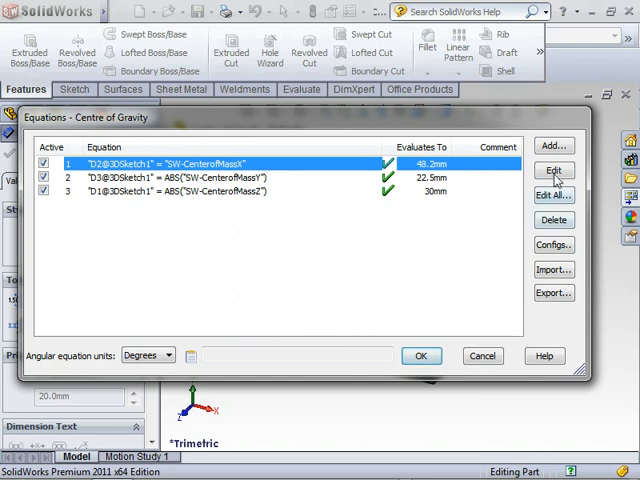
click(553, 170)
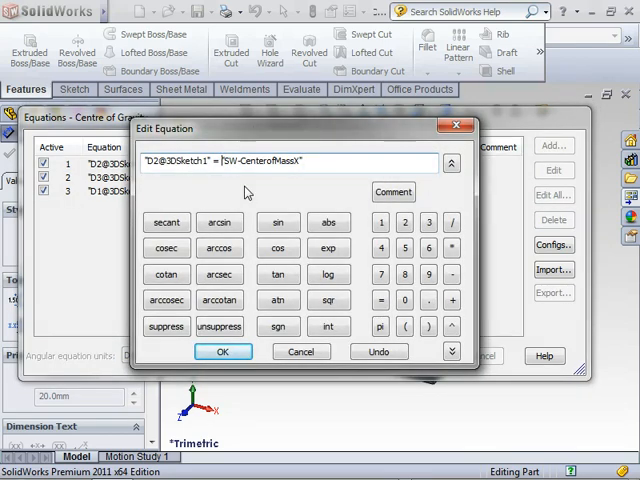
click(328, 222)
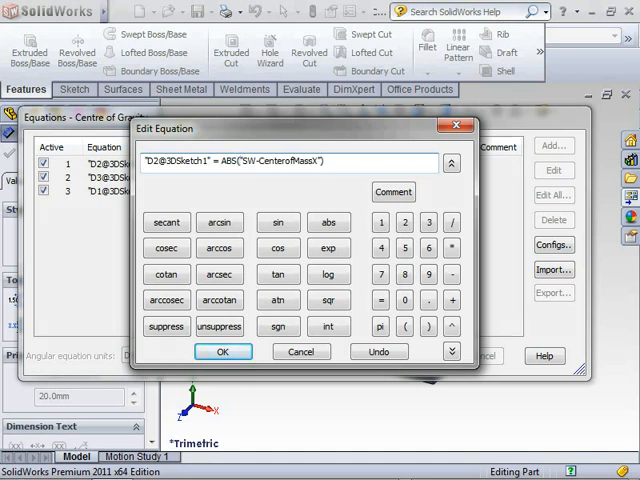
click(222, 351)
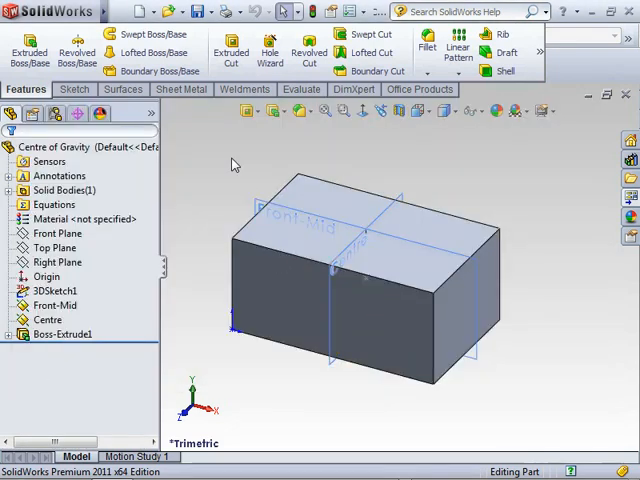
Check Mass Properties: centre of mass at X 48.2, Y 22.5, Z about −30 mm
click(360, 300)
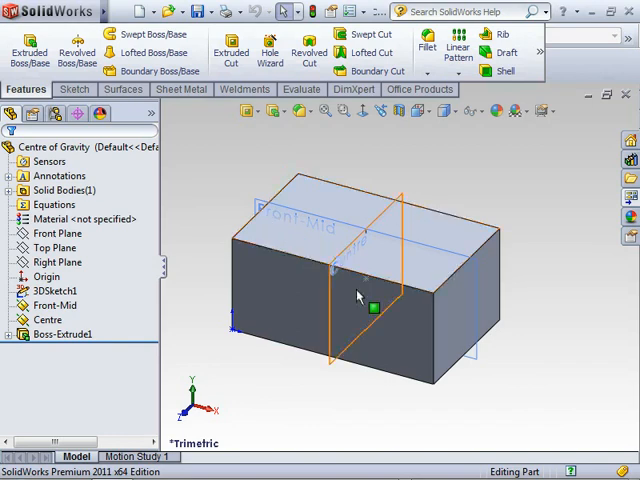
click(370, 280)
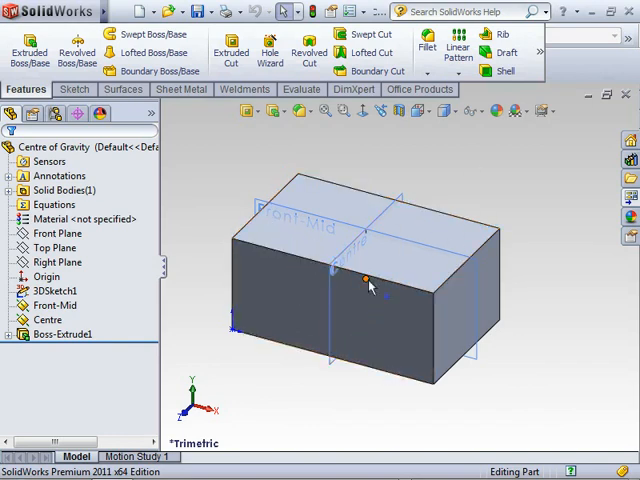
mouse_move(438, 181)
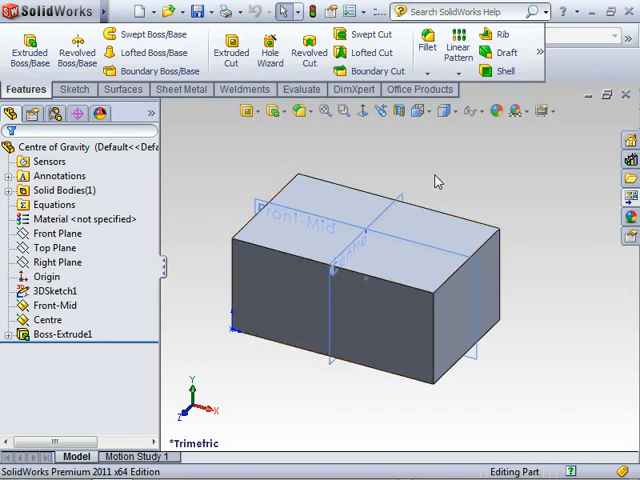
click(301, 89)
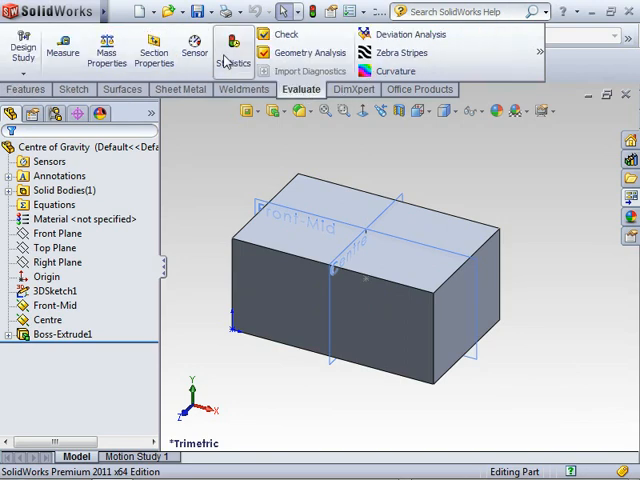
click(103, 48)
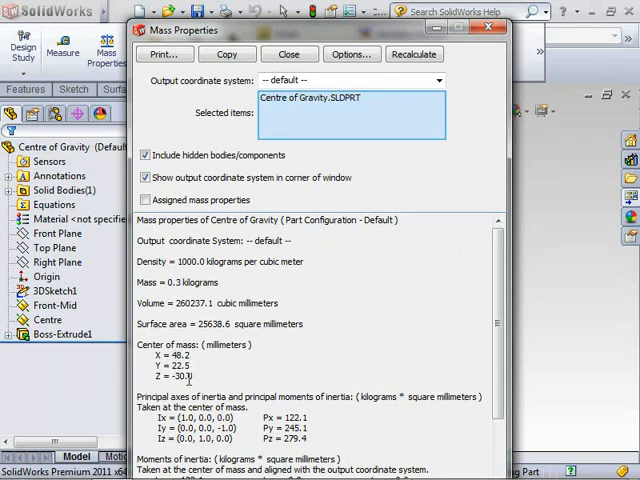
click(289, 54)
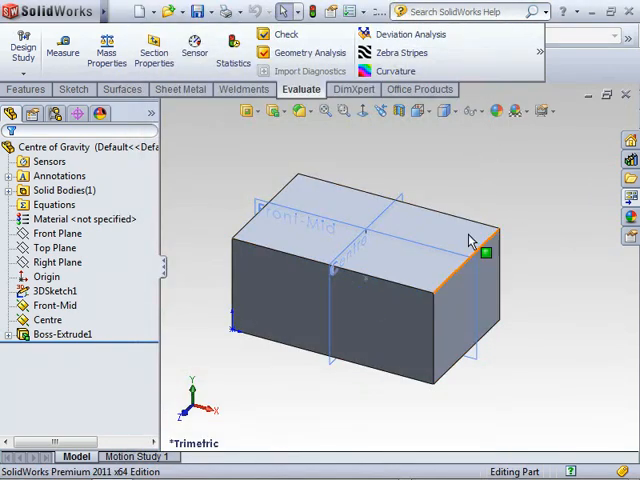
mouse_move(450, 188)
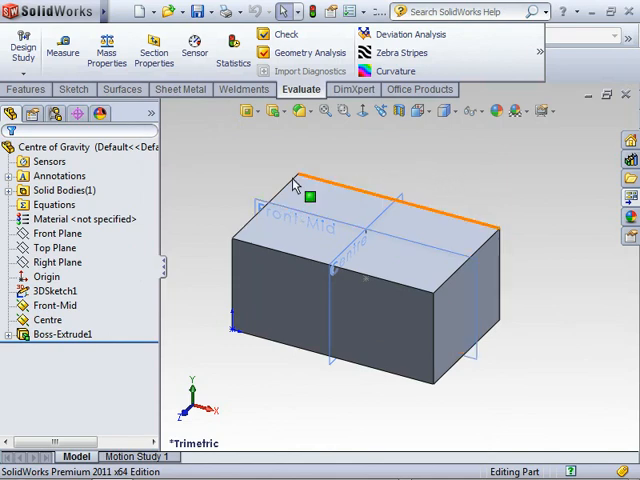
mouse_move(299, 111)
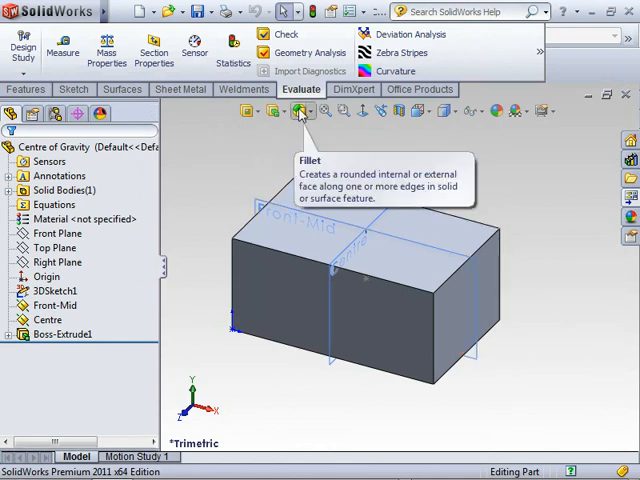
Create Chamfer1 on the box's vertical corner edges at 40 mm and 45°
click(301, 111)
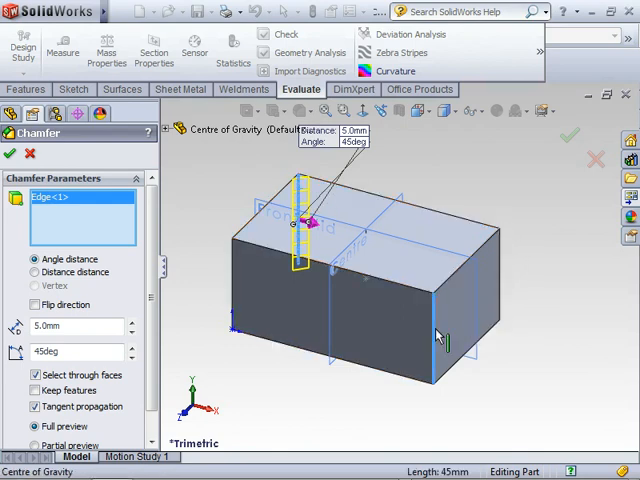
click(442, 335)
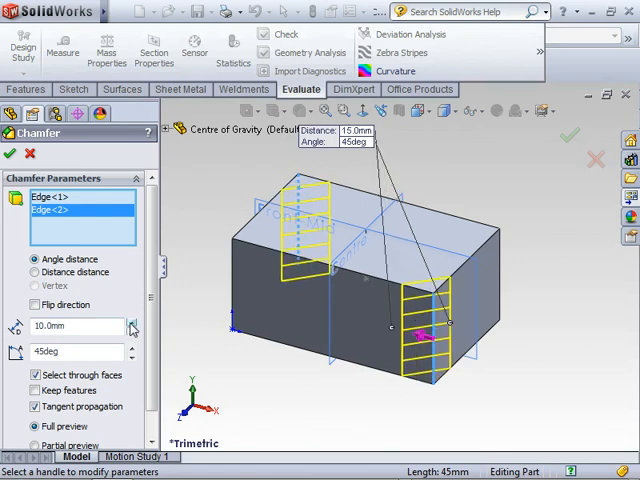
text(40.0mm)
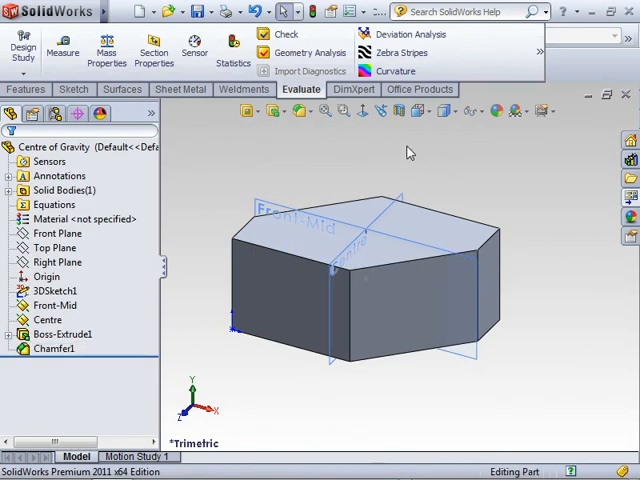
Chamfer the other two vertical corner edges as Chamfer2
click(305, 111)
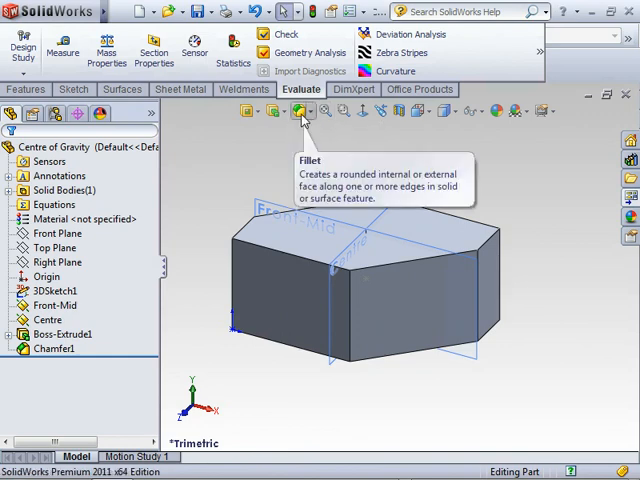
click(301, 111)
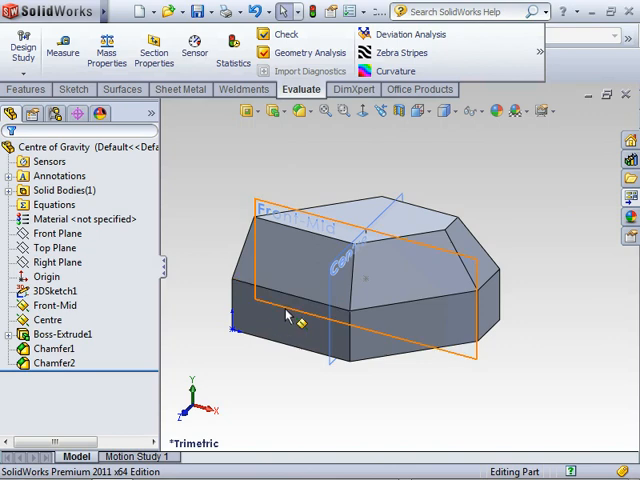
Sketch a circle on the lower front face and cut it Through All as Cut-Extrude1
click(285, 315)
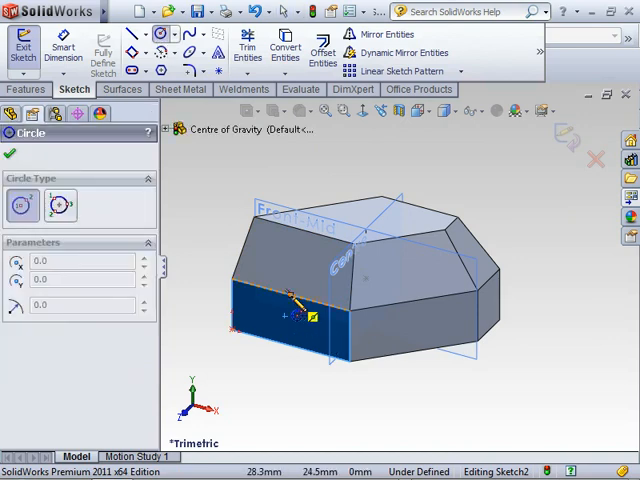
drag(290, 300, 310, 345)
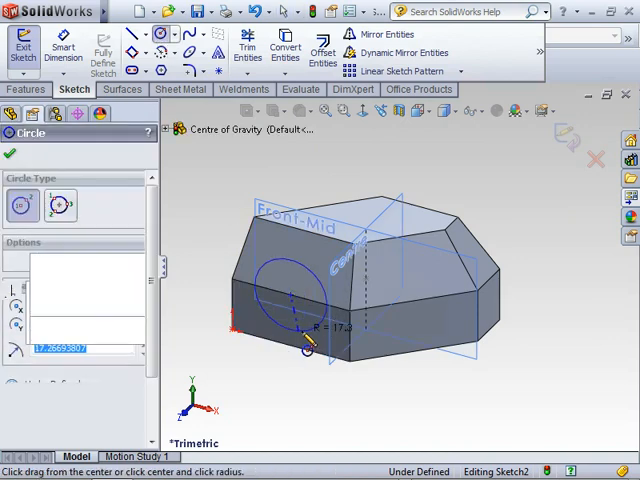
click(26, 89)
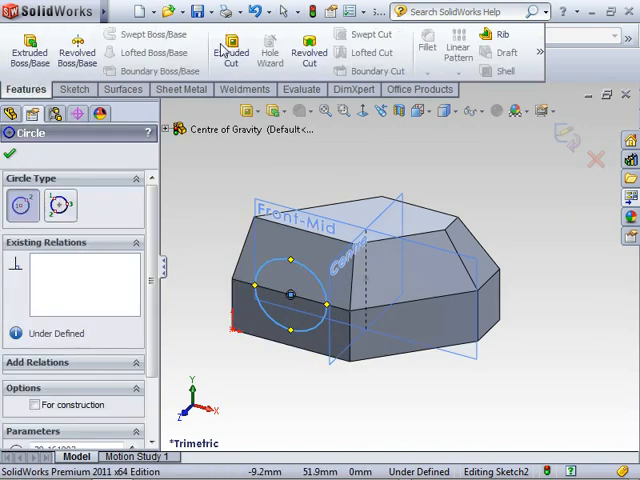
click(231, 50)
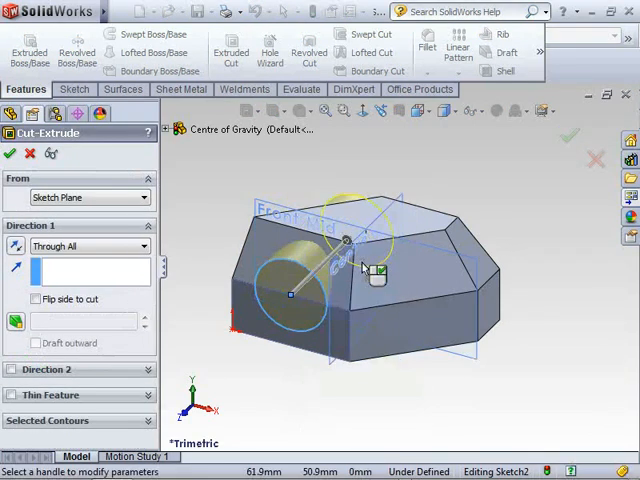
click(11, 153)
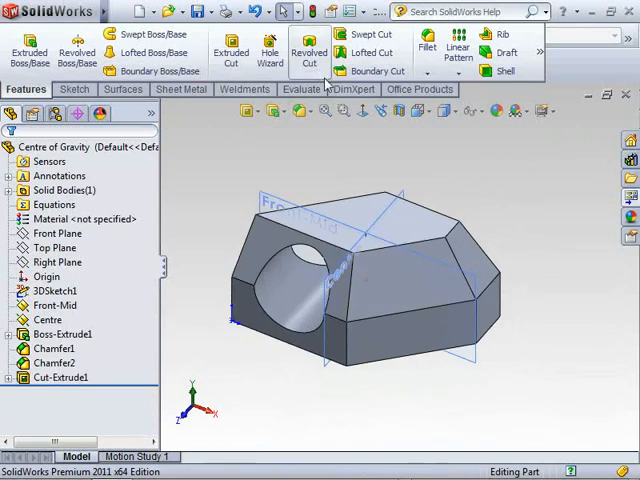
Recheck Mass Properties: new centre of mass X 53.1, Y 18.8, Z −33.2 mm
click(301, 89)
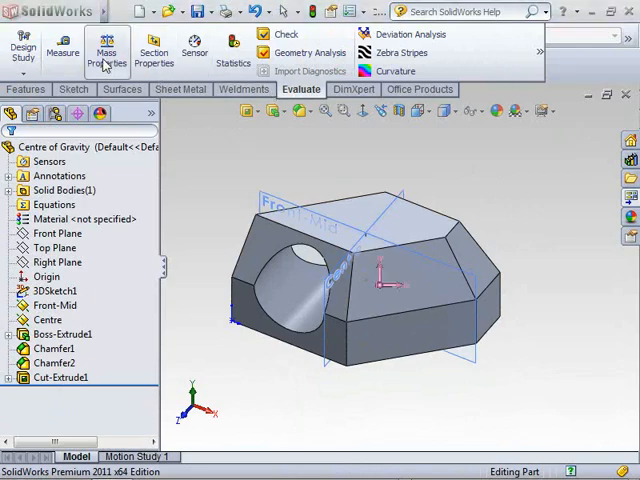
click(105, 50)
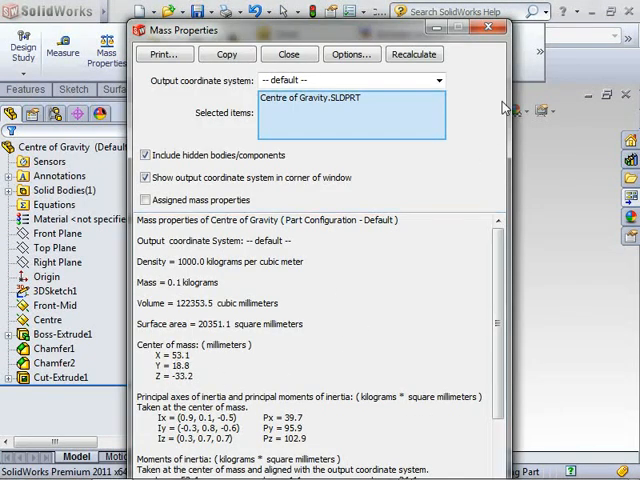
click(289, 54)
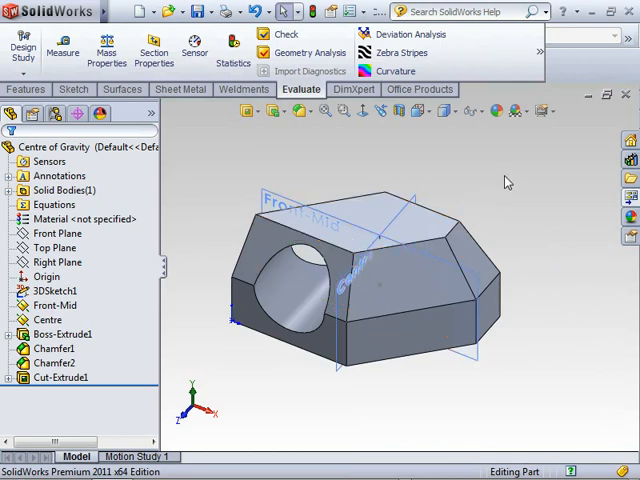
mouse_move(186, 224)
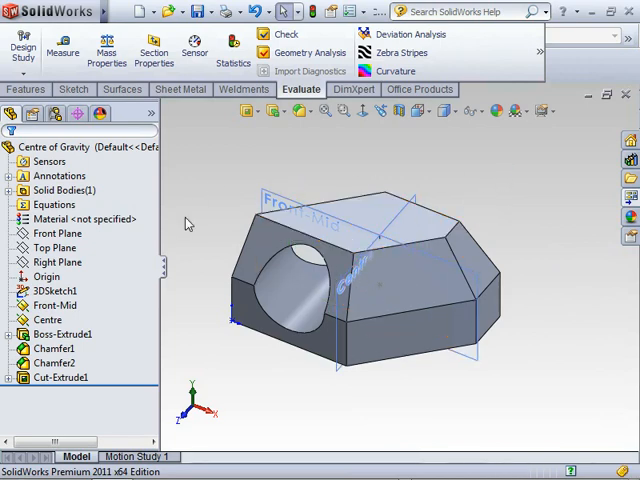
Sketch a vertical Straight Slot on Front-Mid through the centre, extending above the top
click(53, 290)
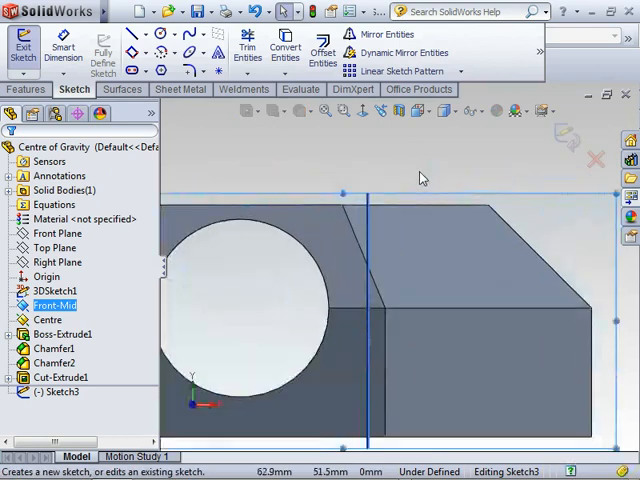
right_click(422, 178)
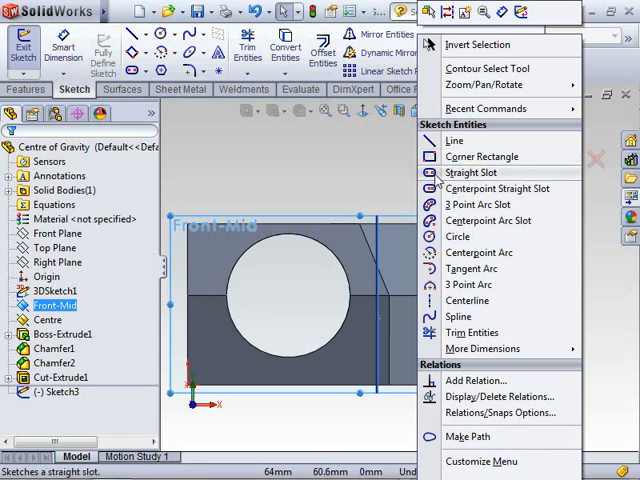
click(482, 173)
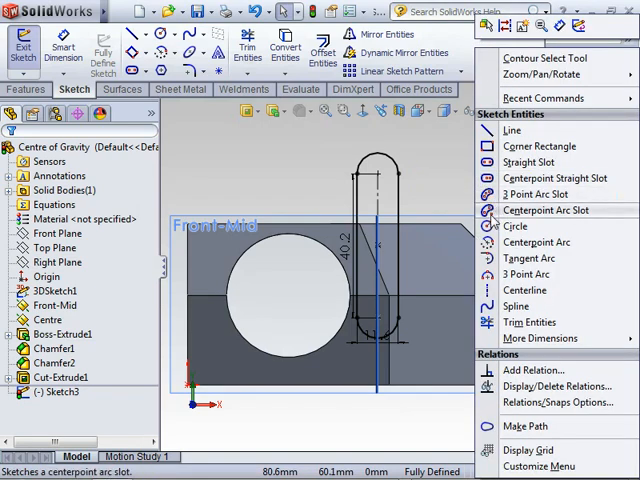
click(515, 225)
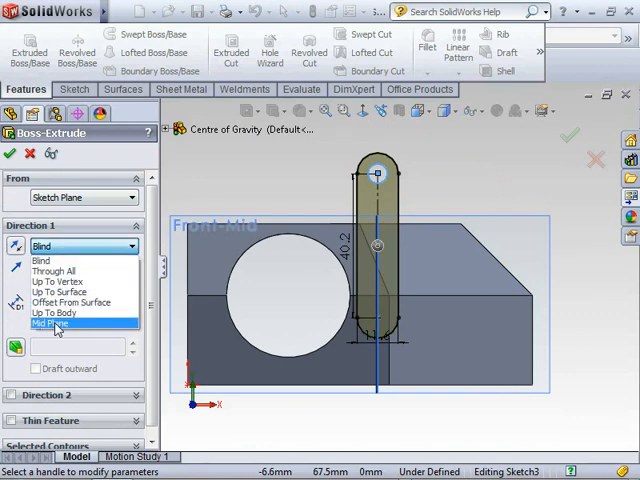
Extrude the slot Mid Plane 10 mm into the Boss-Extrude2 lifting lug
click(52, 323)
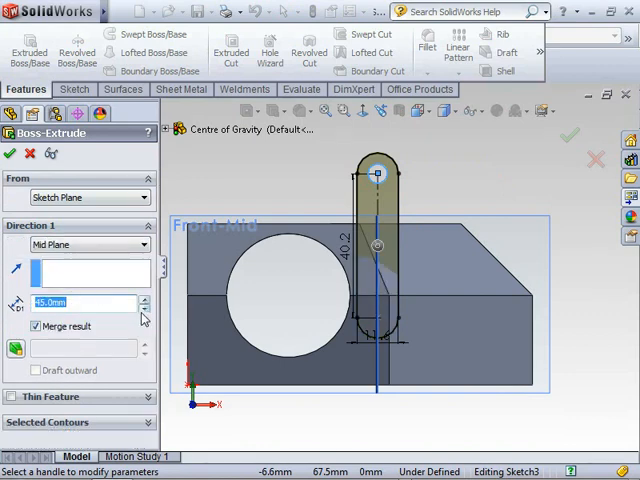
text(10.0mm)
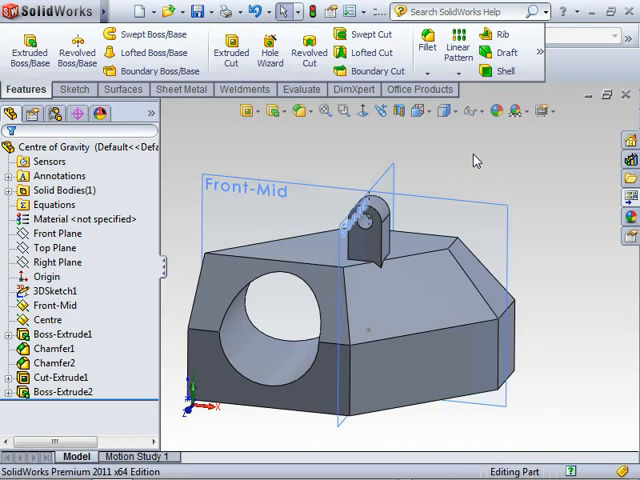
mouse_move(492, 164)
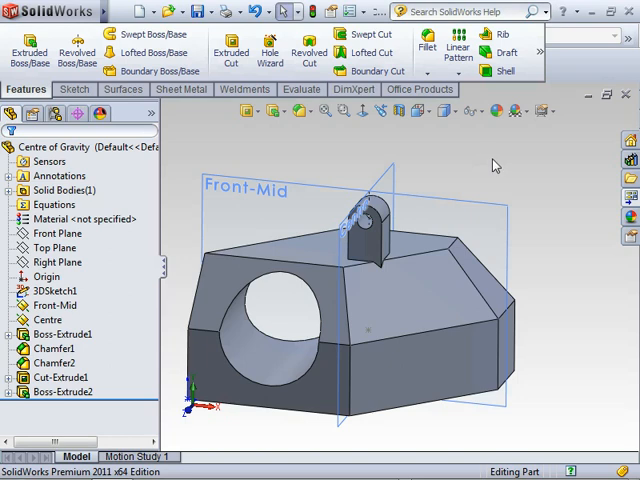